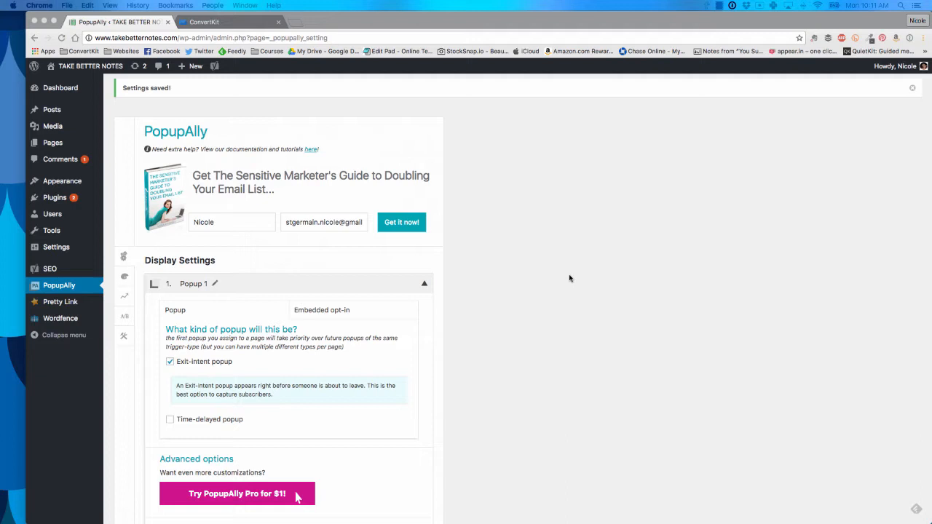
mouse_move(551, 284)
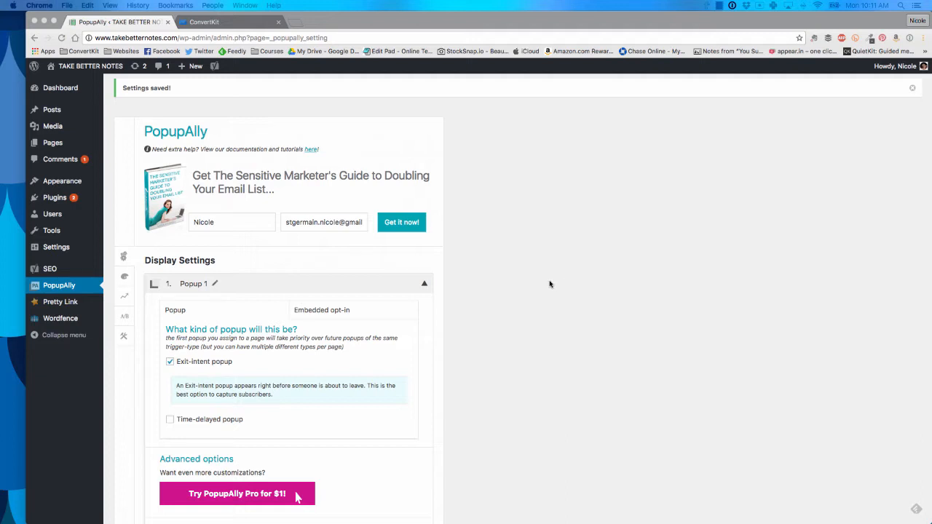
mouse_move(548, 285)
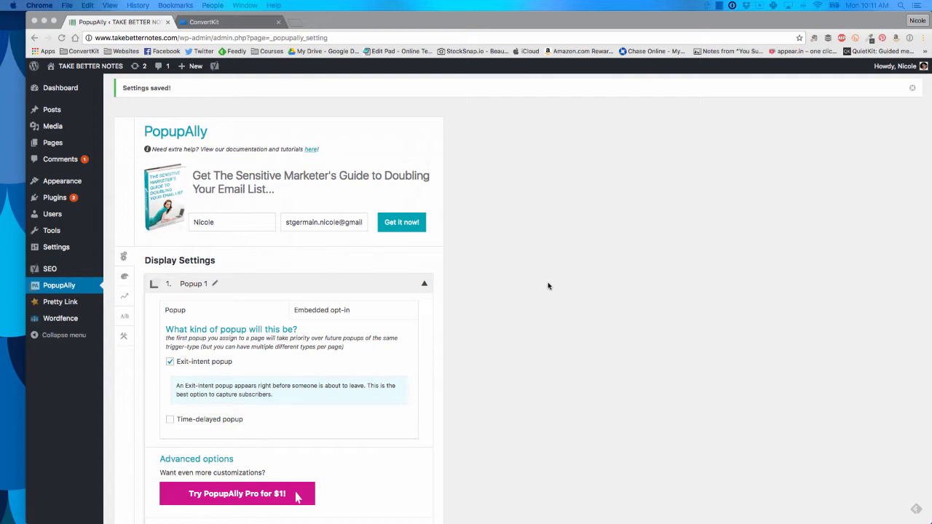
mouse_move(22, 288)
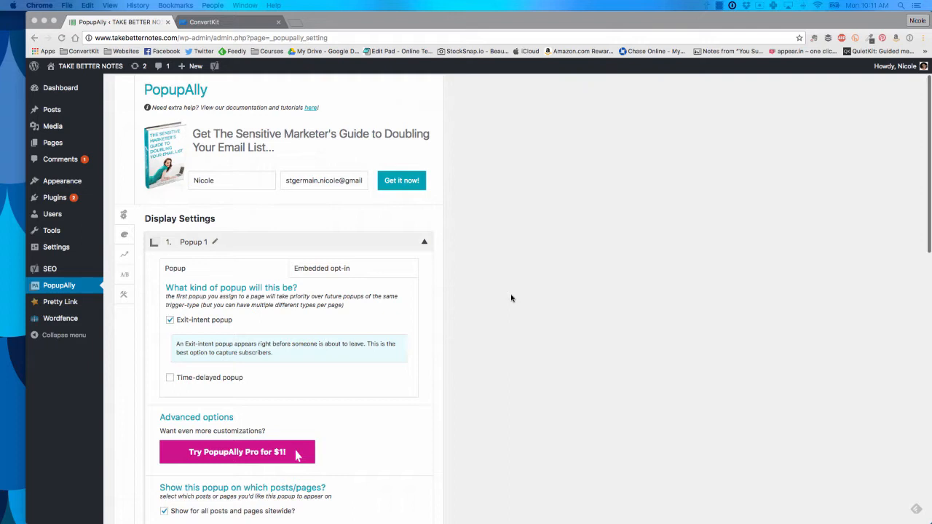
Show Popup 1's style settings with the ConvertKit sign-up code, mapped fields and newsletter preview
scroll("down", 3)
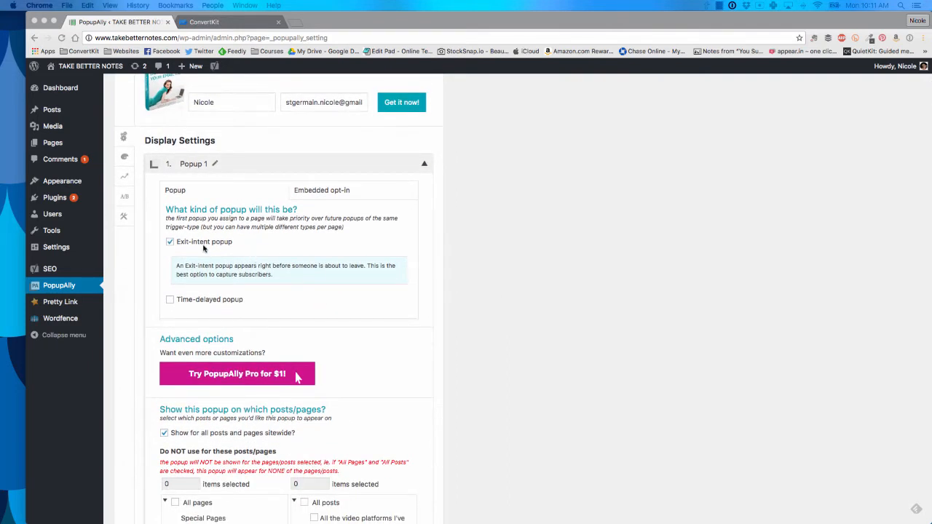
scroll("down", 3)
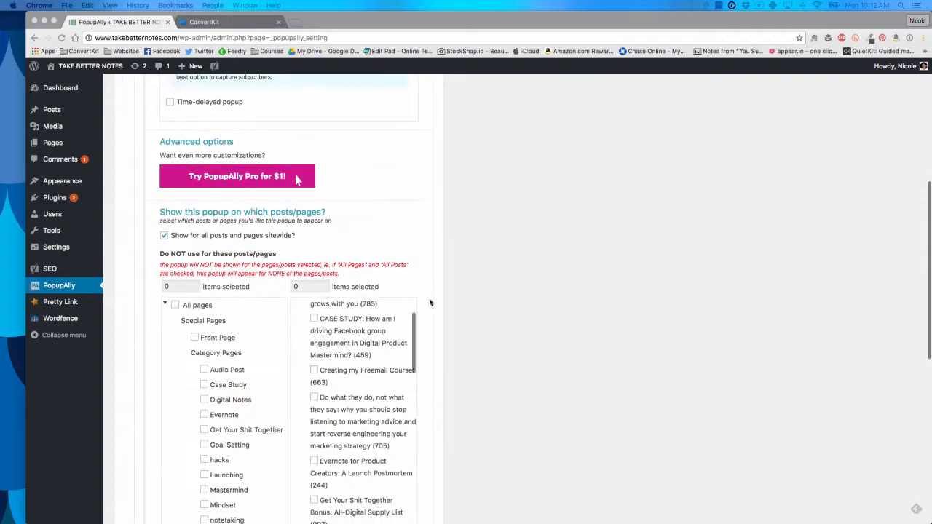
scroll("down", 3)
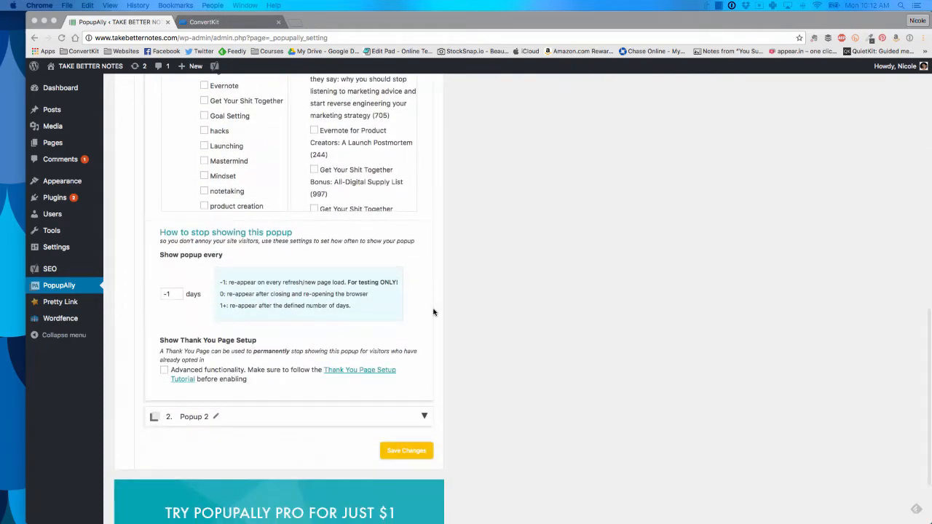
scroll("down", 3)
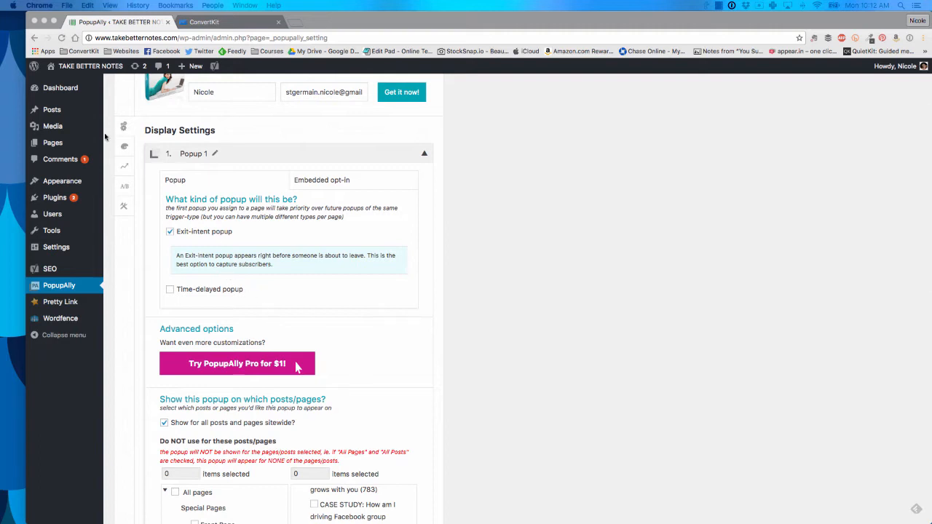
mouse_move(123, 166)
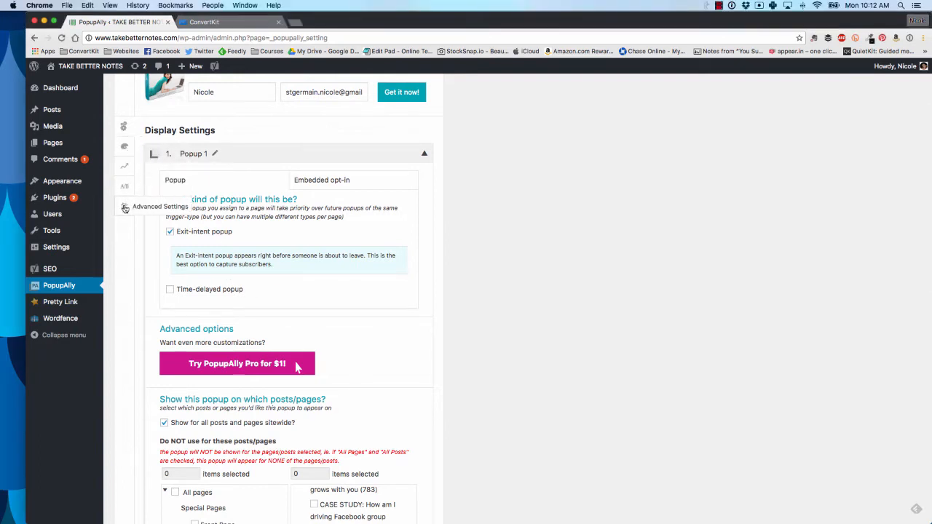
left_click(124, 150)
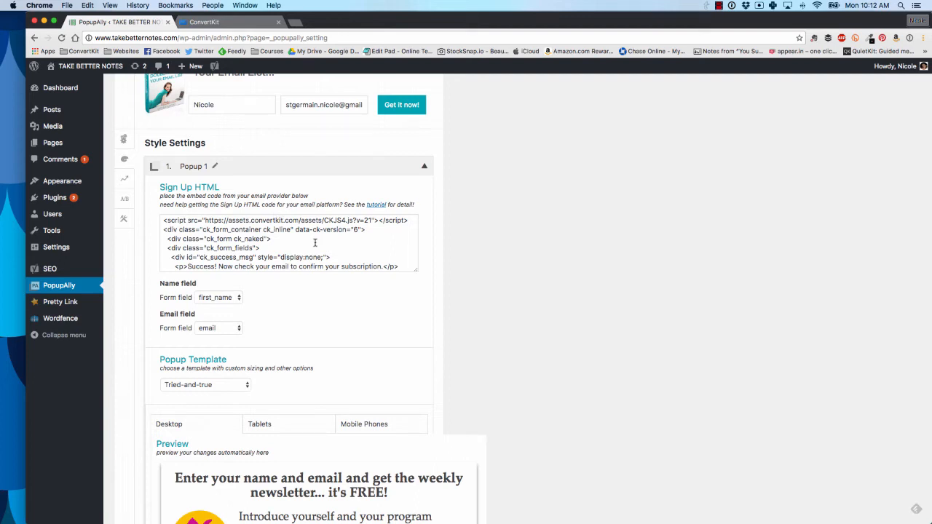
mouse_move(316, 239)
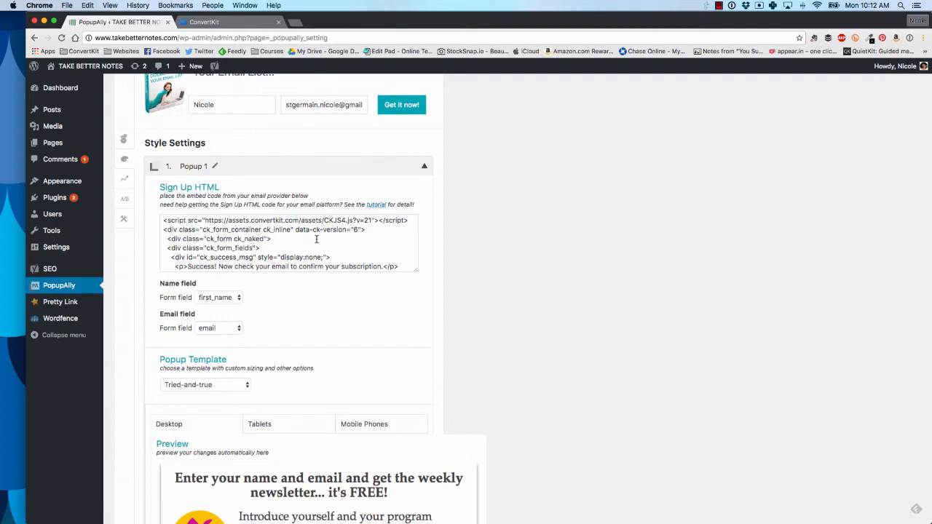
mouse_move(319, 241)
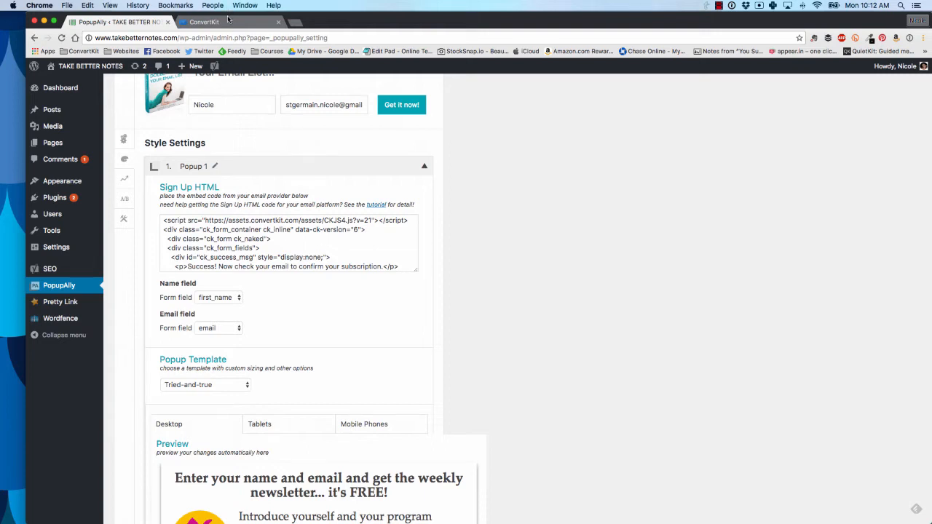
Copy the Raw HTML embed code of the PopupAlly Test form from Settings > Embed
left_click(213, 23)
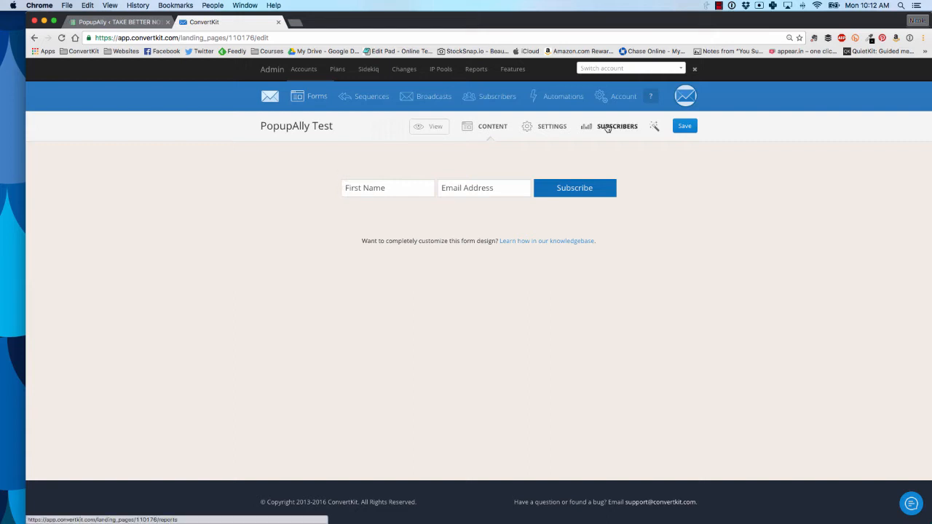
left_click(552, 125)
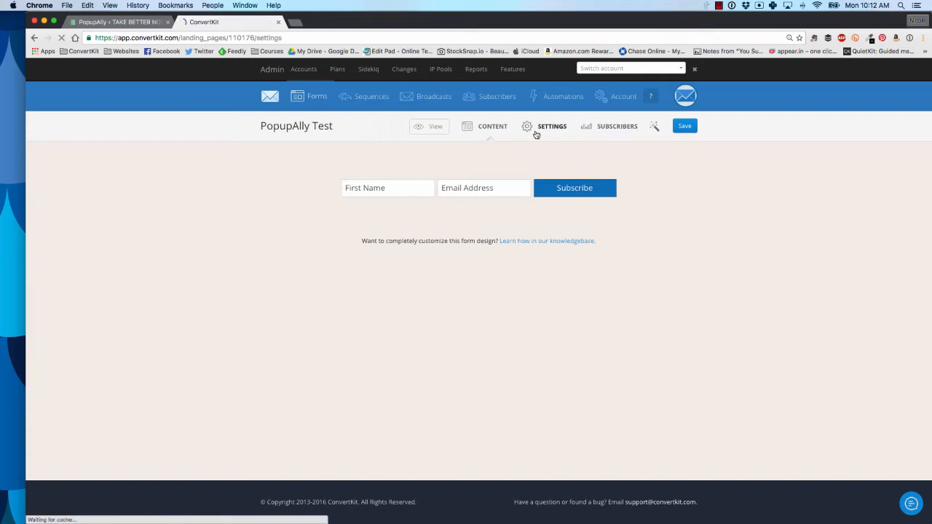
left_click(552, 126)
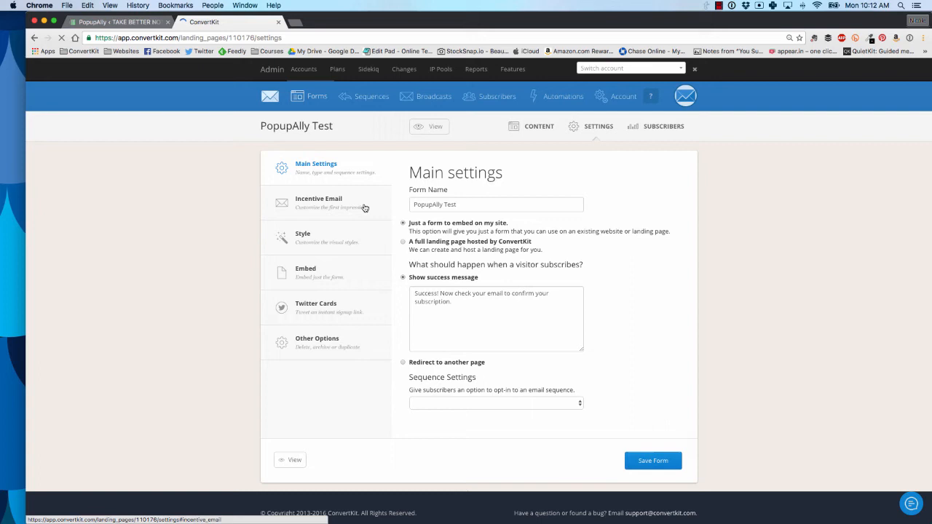
left_click(306, 272)
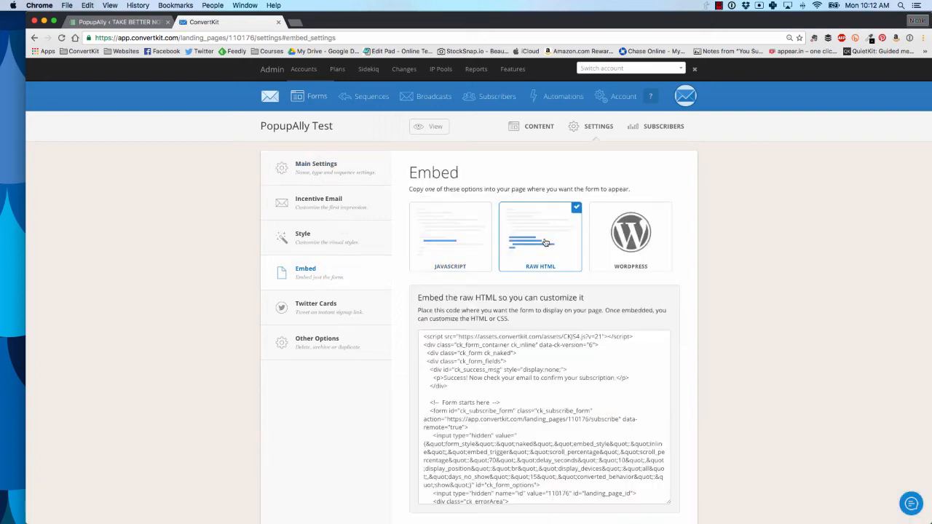
right_click(541, 350)
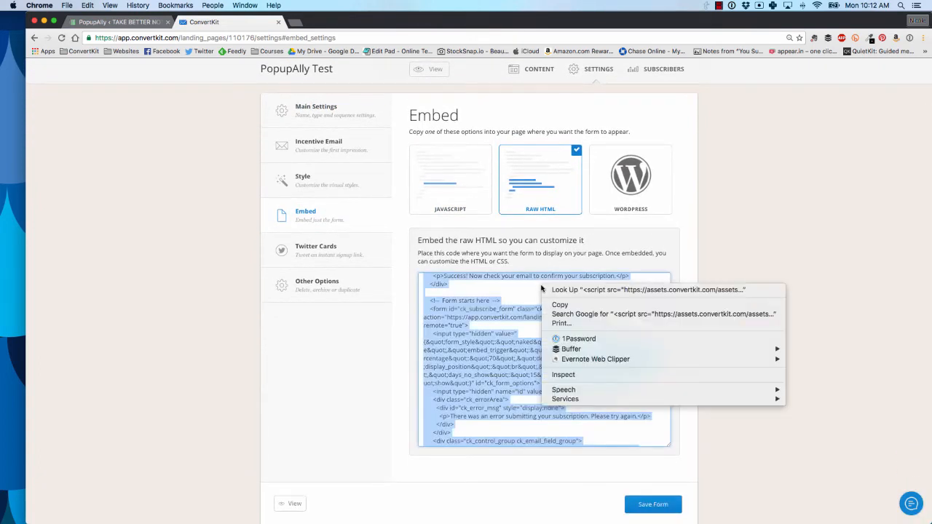
left_click(699, 206)
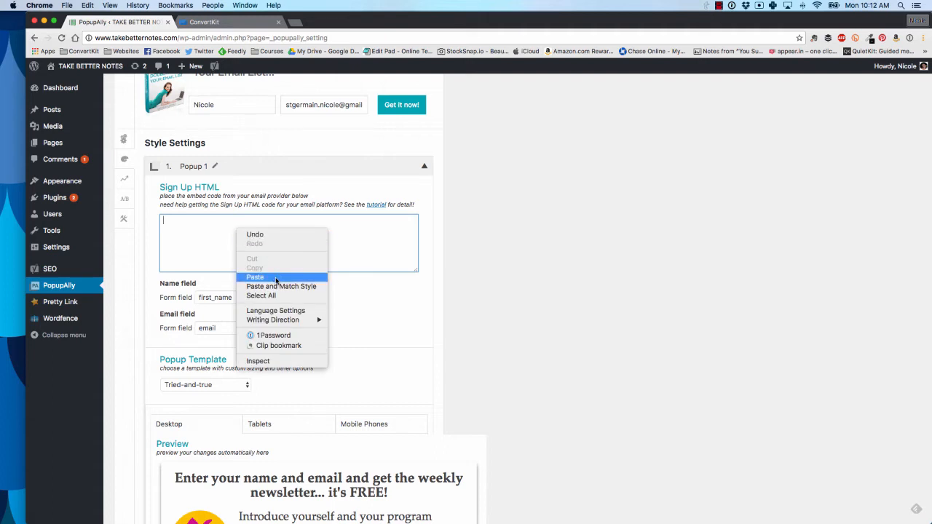
Paste the ConvertKit raw HTML into Popup 1's Sign Up HTML box and review the code
left_click(255, 276)
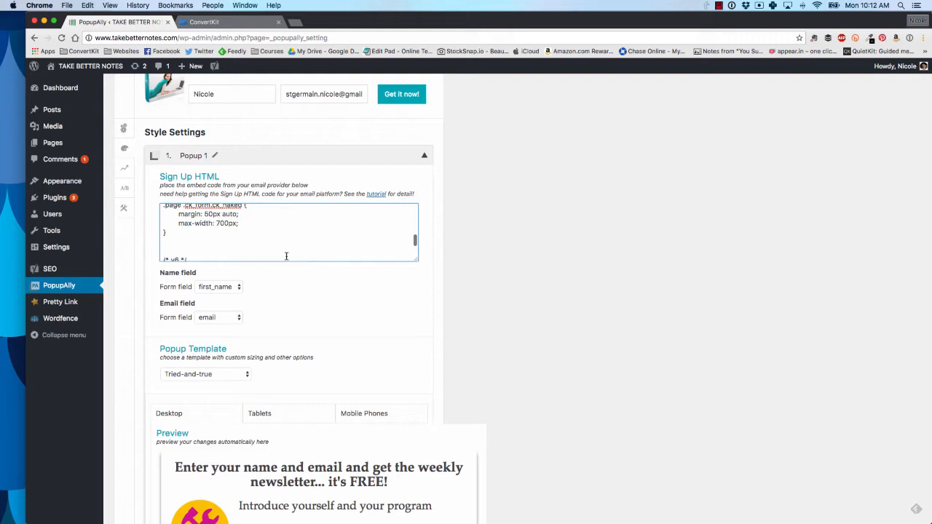
scroll("down", 3)
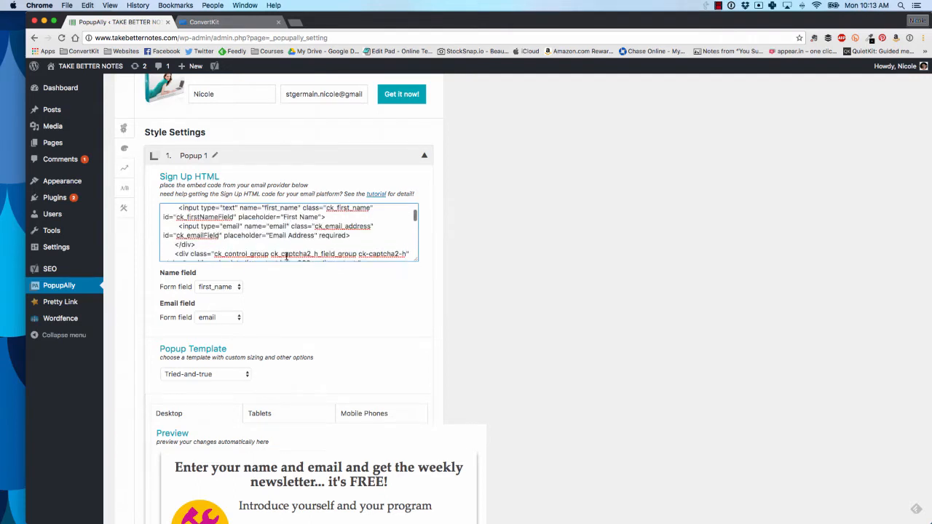
scroll("down", 3)
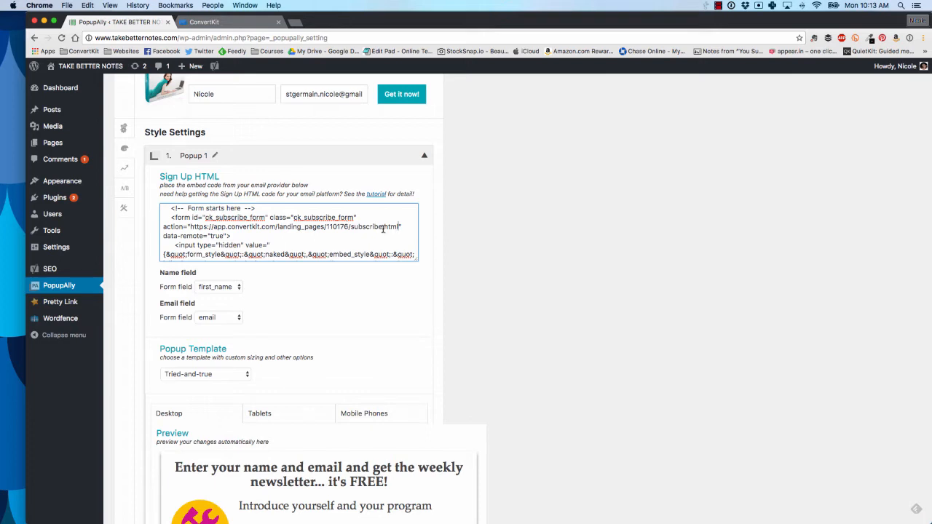
Save Popup 1's changes with Save Changes below the preview
scroll("down", 3)
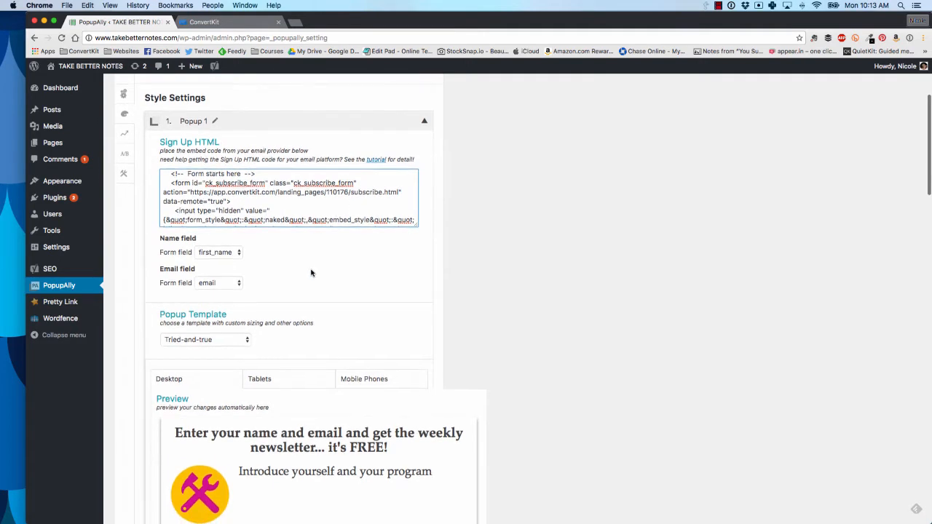
scroll("down", 3)
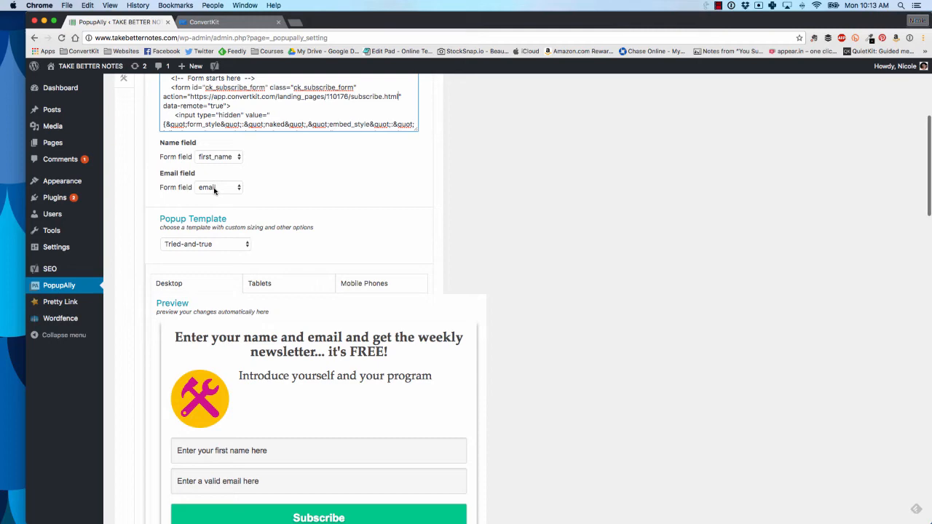
scroll("down", 3)
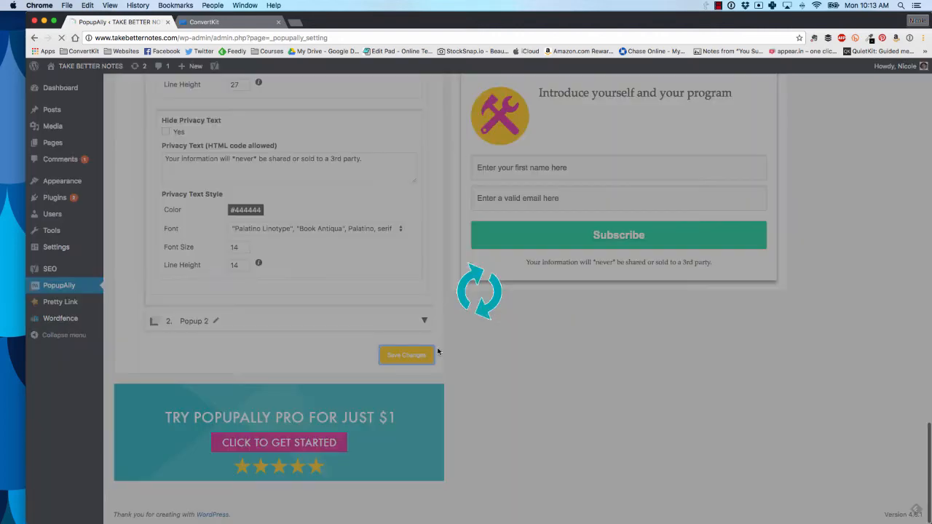
left_click(406, 356)
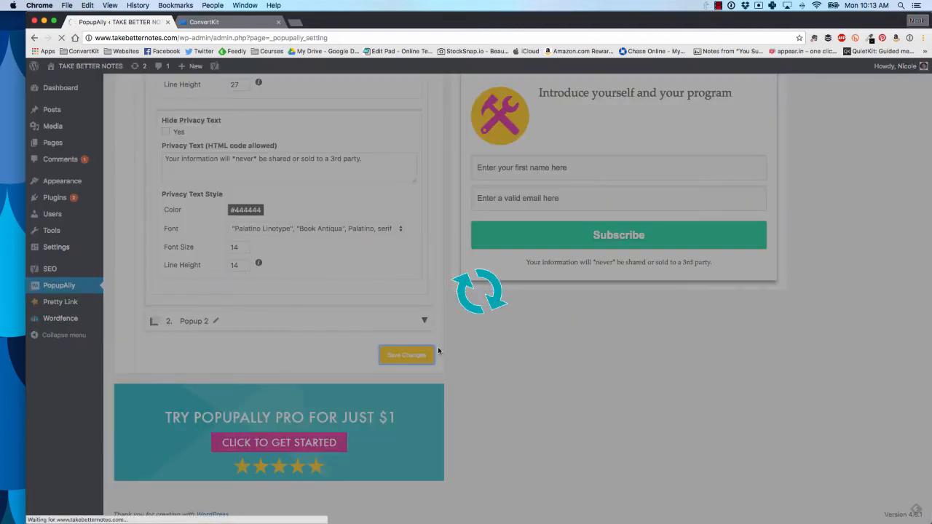
left_click(406, 356)
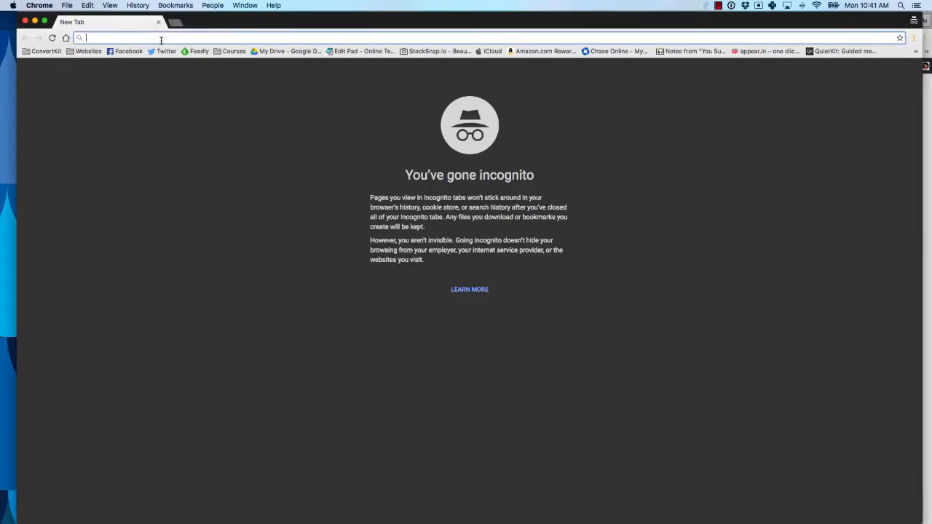
Visit takebetternotes.com and subscribe through the popup with a nicol...convertkit.com test email
type("takebetternotes.com")
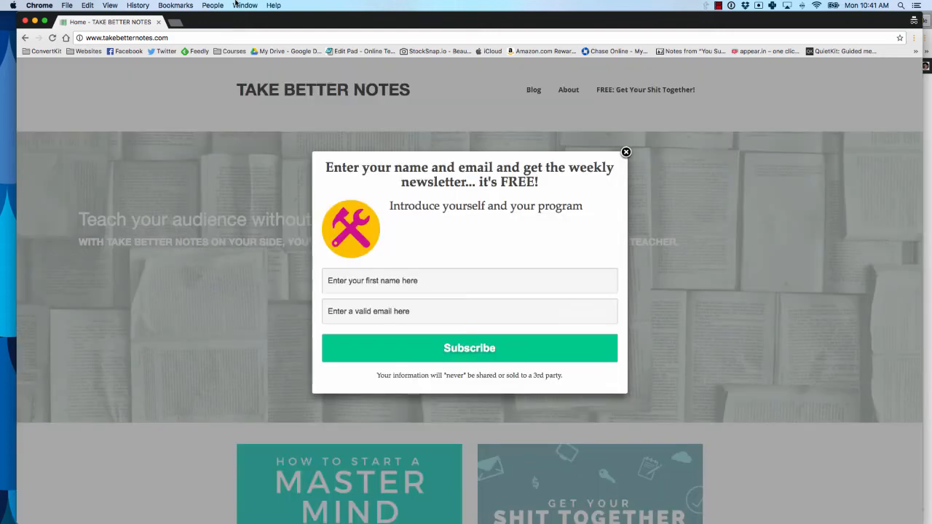
mouse_move(195, 51)
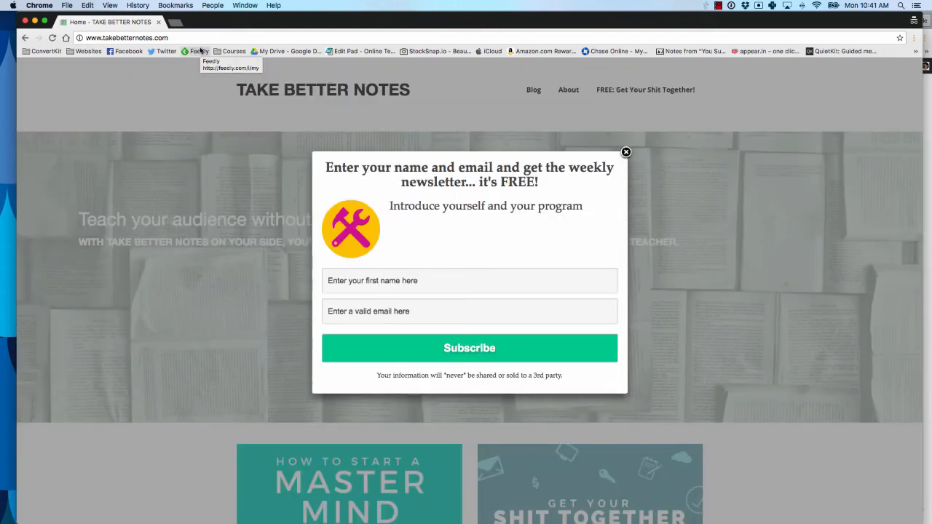
mouse_move(183, 91)
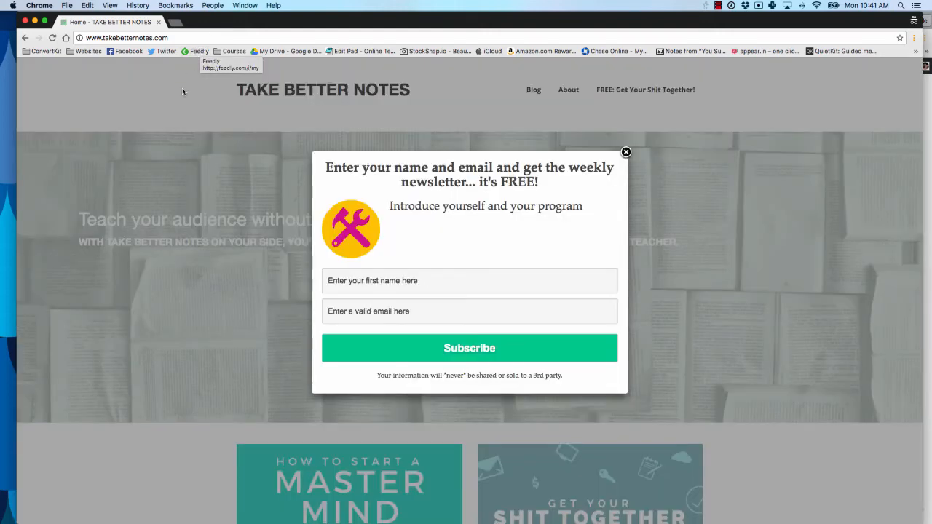
mouse_move(211, 121)
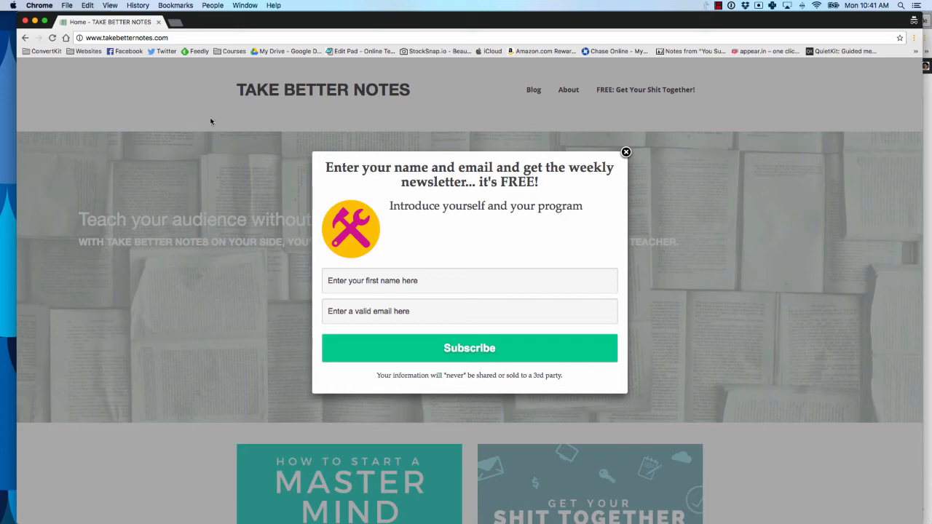
mouse_move(396, 244)
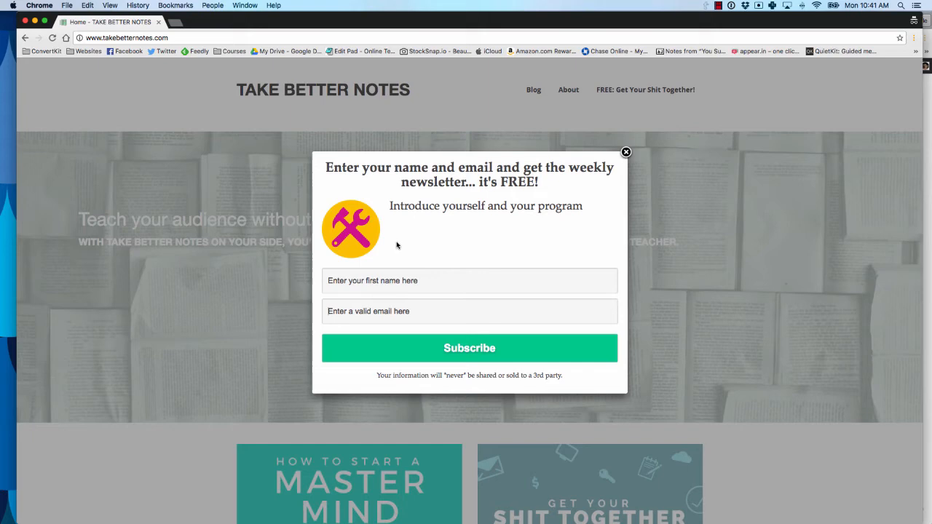
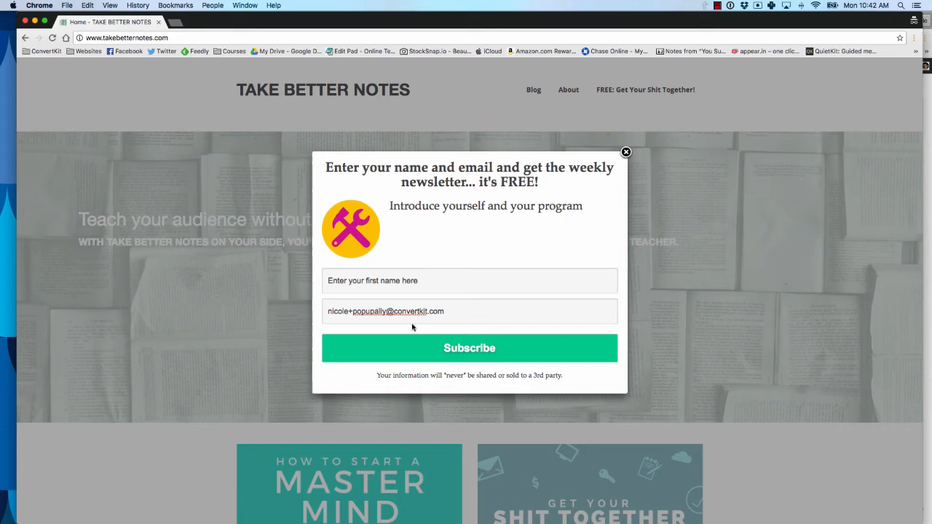
left_click(469, 348)
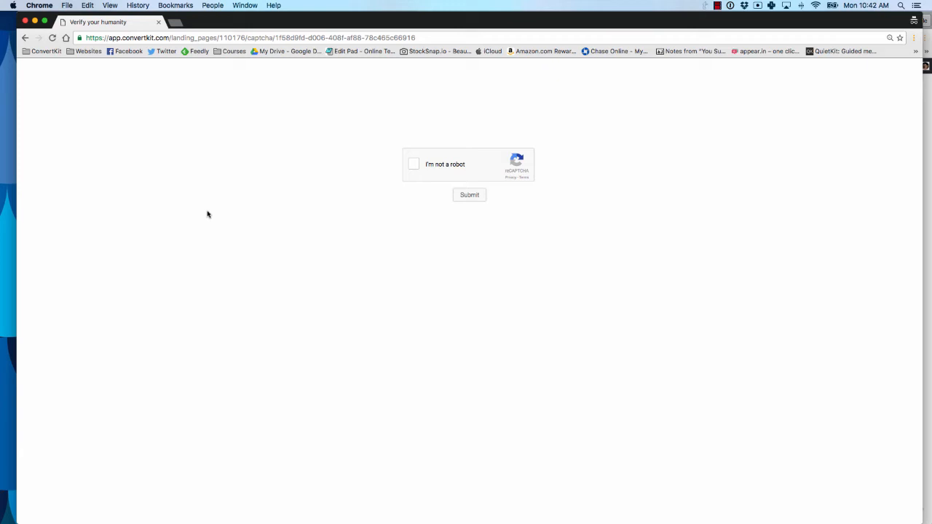
mouse_move(256, 213)
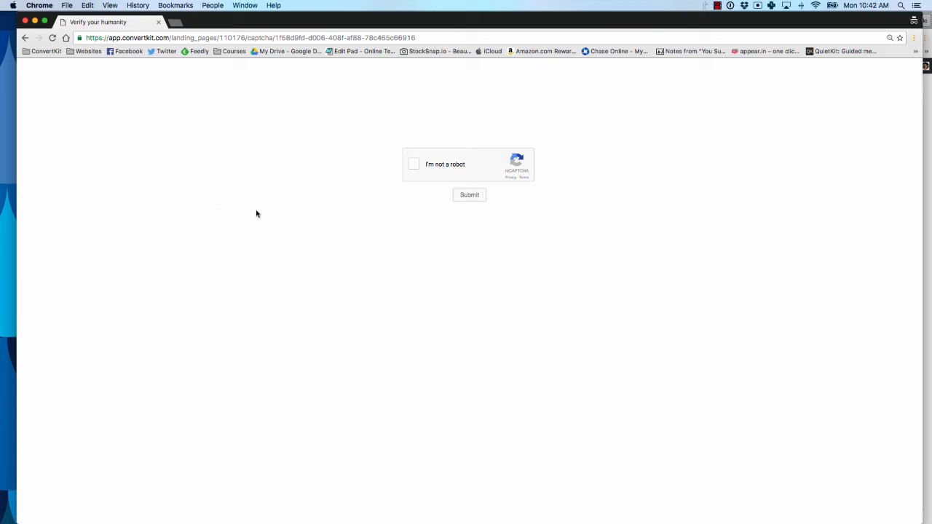
mouse_move(303, 208)
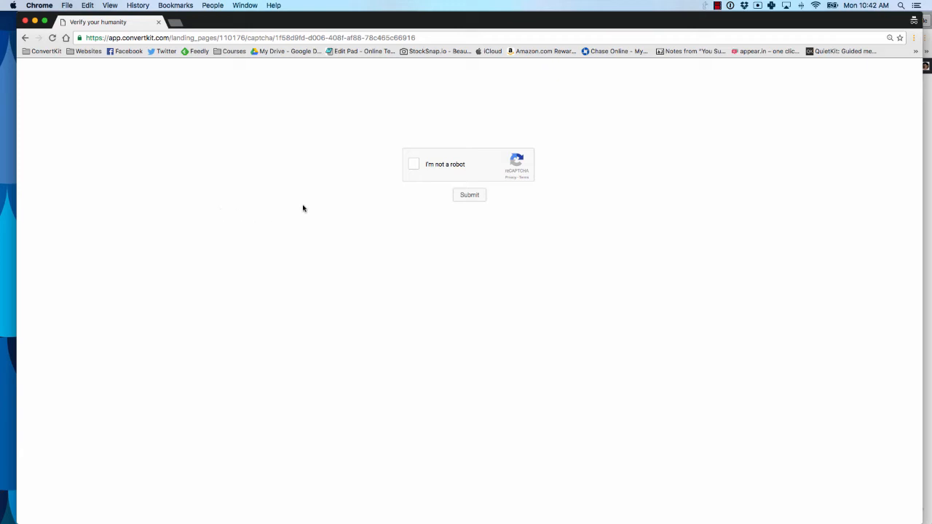
mouse_move(413, 166)
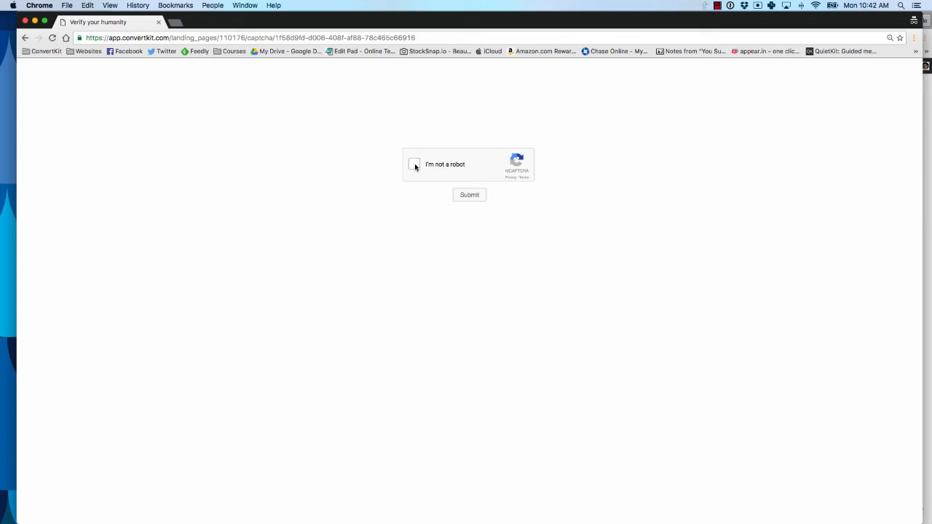
Pass the 'I'm not a robot' image challenges and submit the verified subscription
left_click(414, 164)
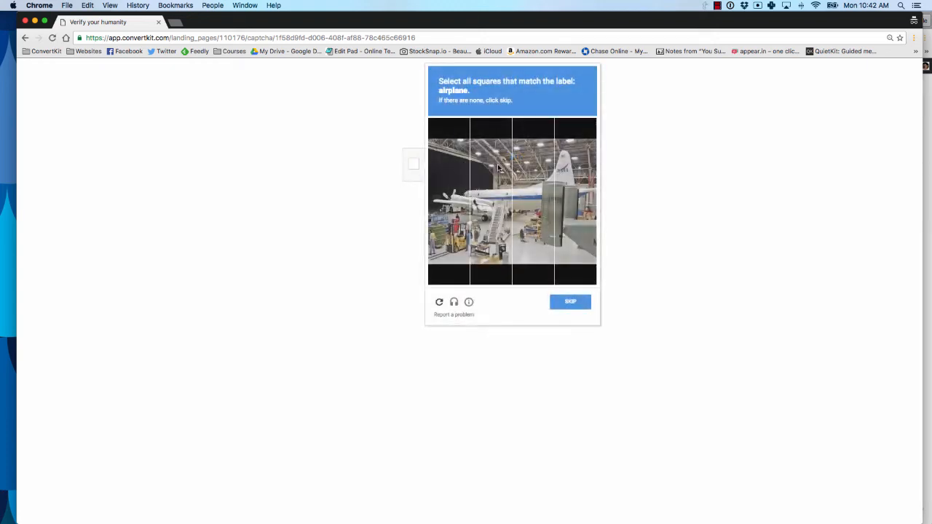
mouse_move(567, 178)
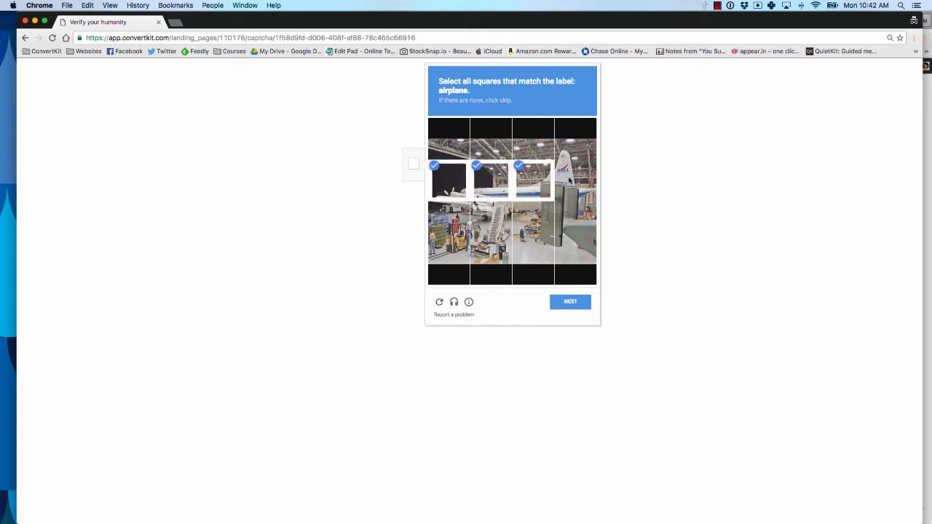
left_click(570, 301)
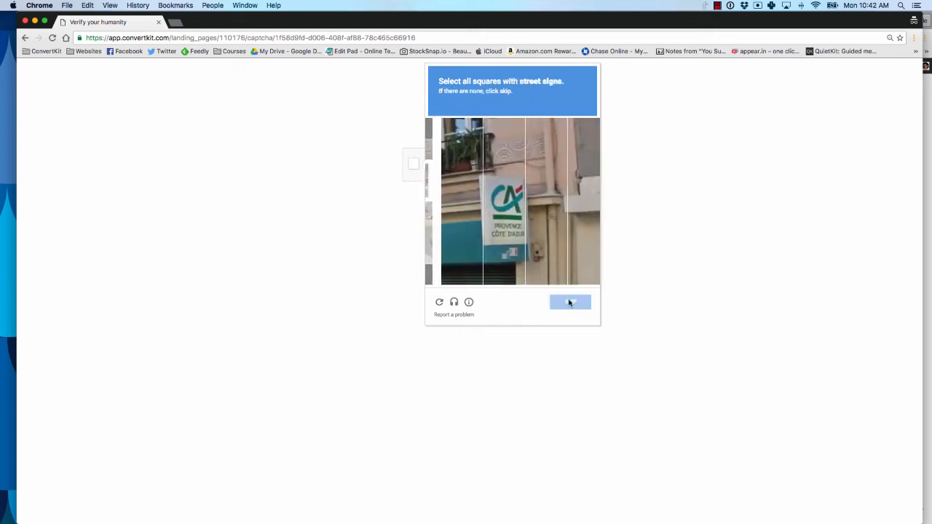
left_click(492, 201)
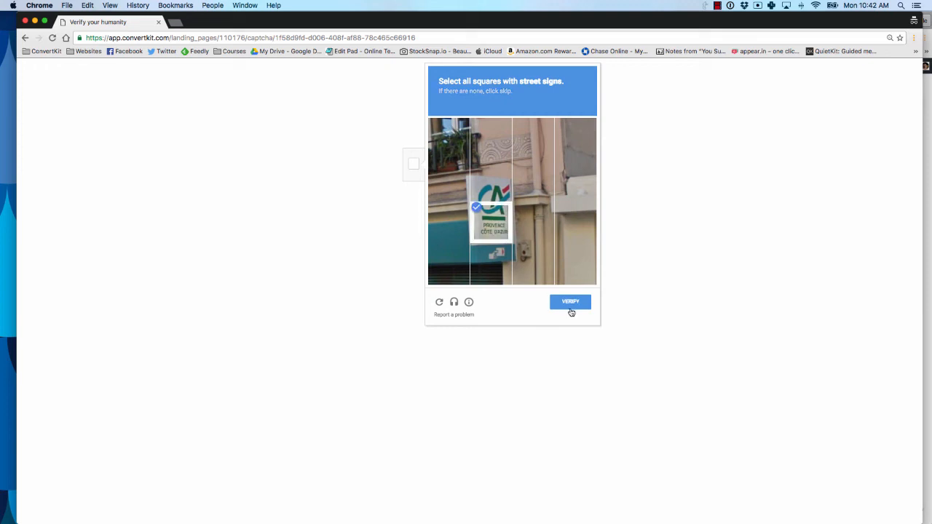
left_click(571, 302)
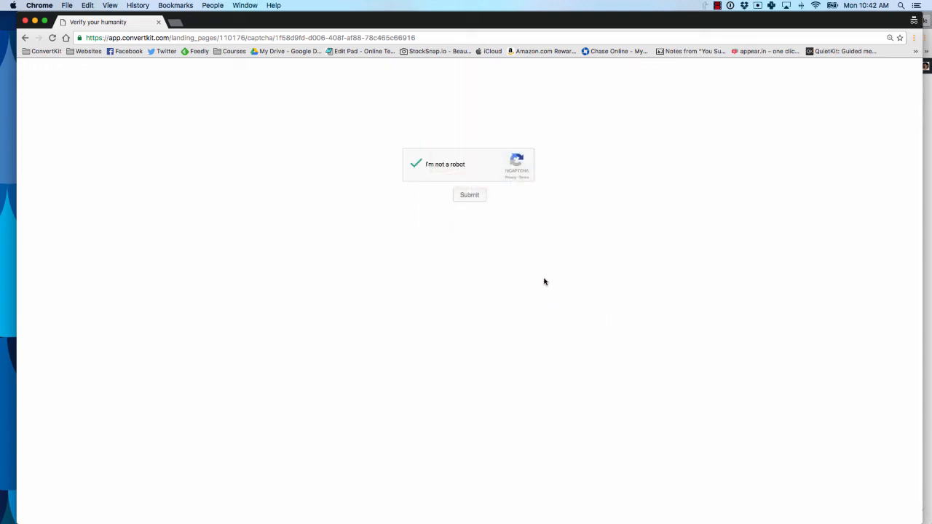
mouse_move(546, 277)
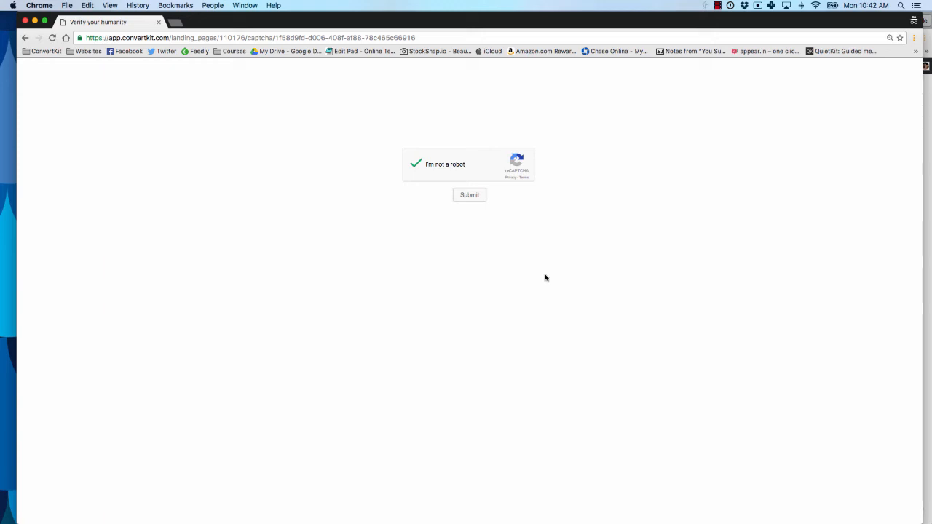
mouse_move(480, 204)
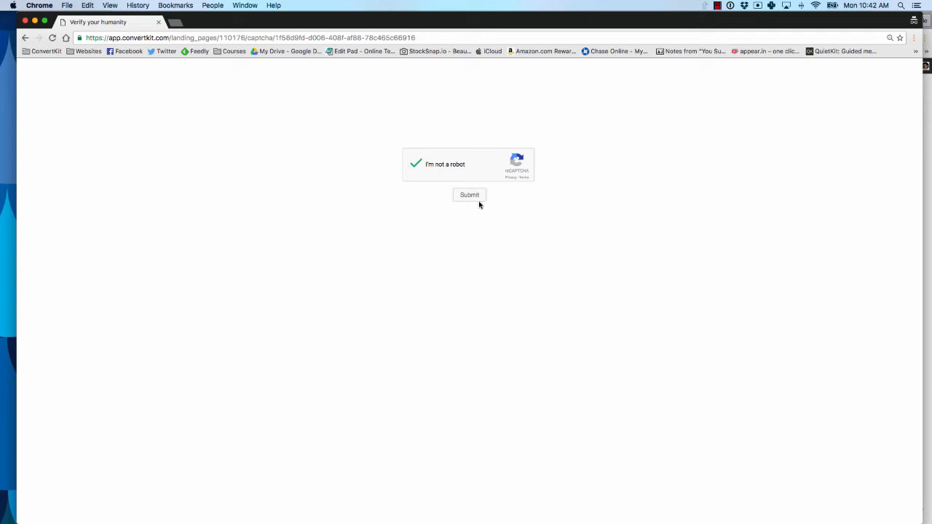
mouse_move(441, 154)
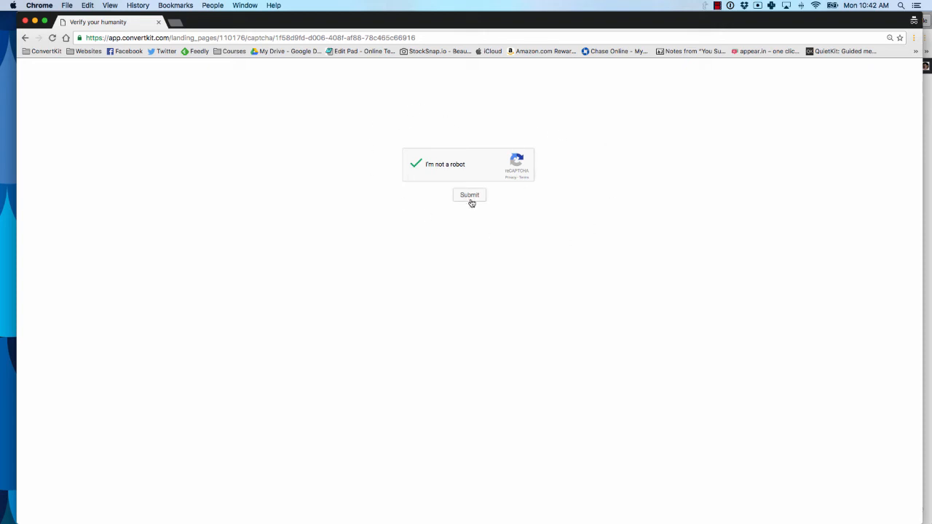
left_click(469, 195)
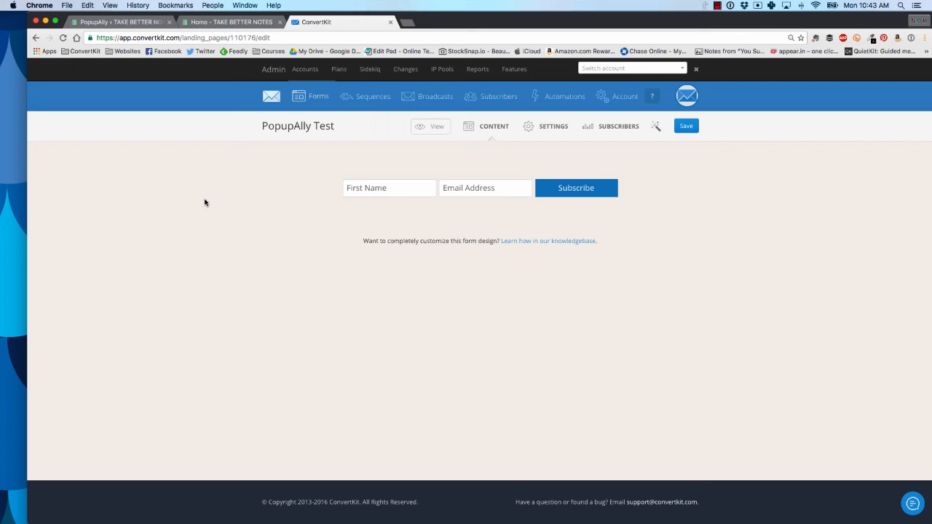
mouse_move(128, 175)
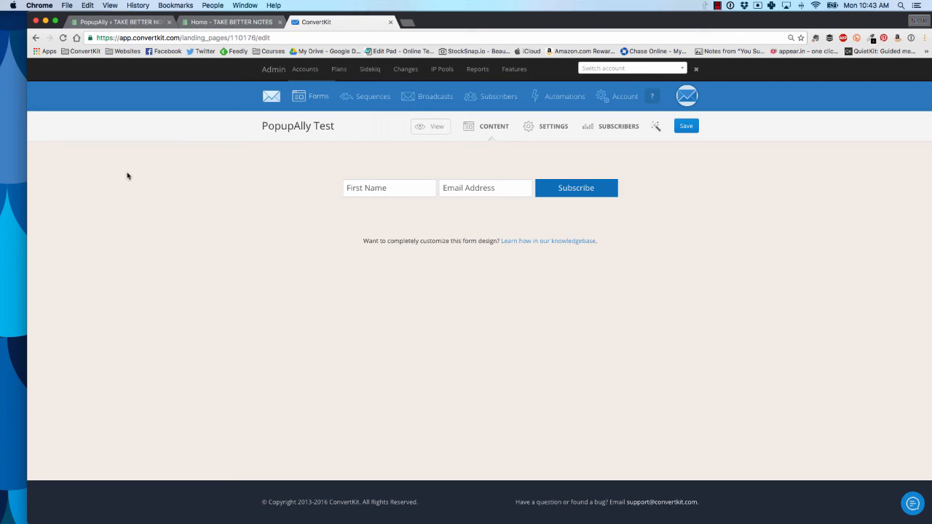
mouse_move(466, 160)
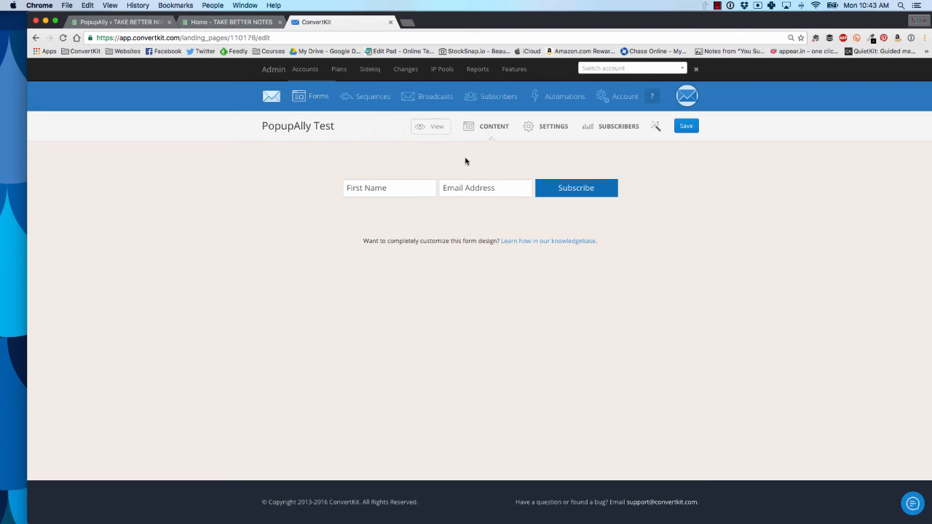
List the PopupAlly Test form's confirmed subscribers, showing both test signups for a total of 2
left_click(617, 126)
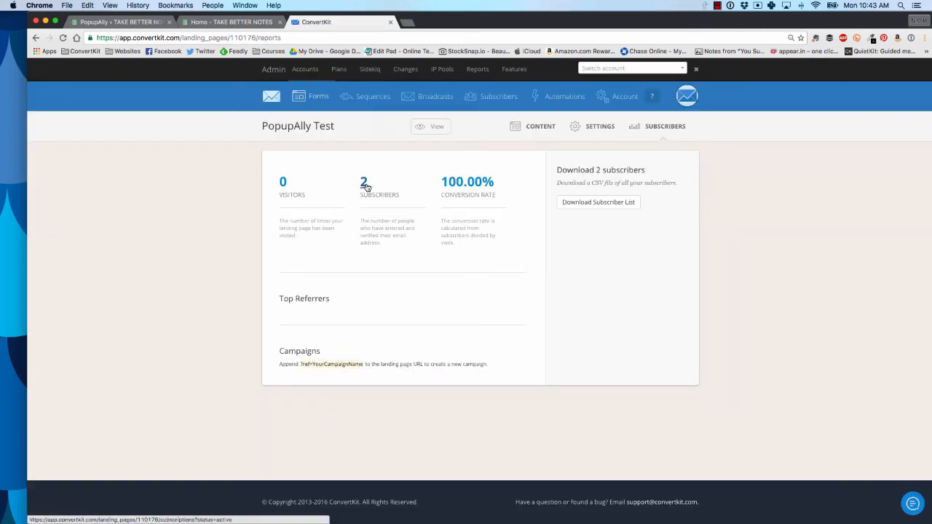
left_click(364, 184)
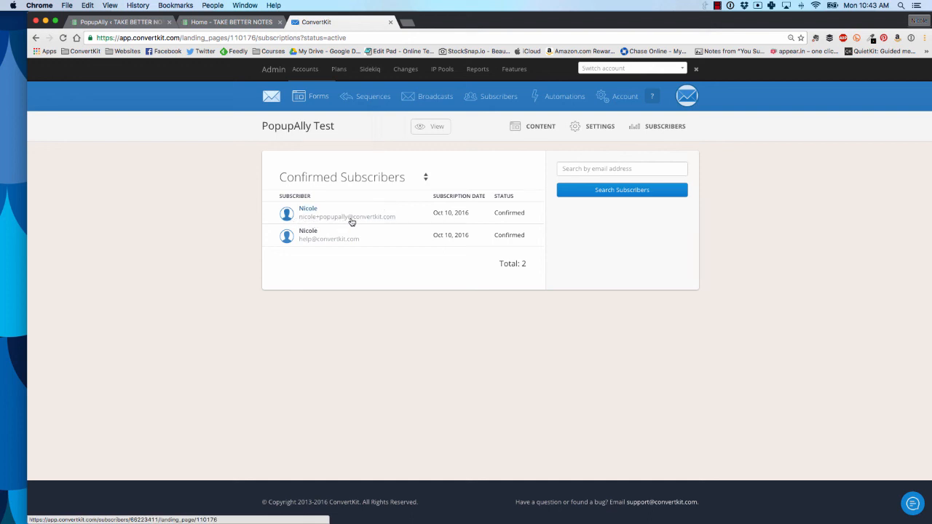
mouse_move(384, 221)
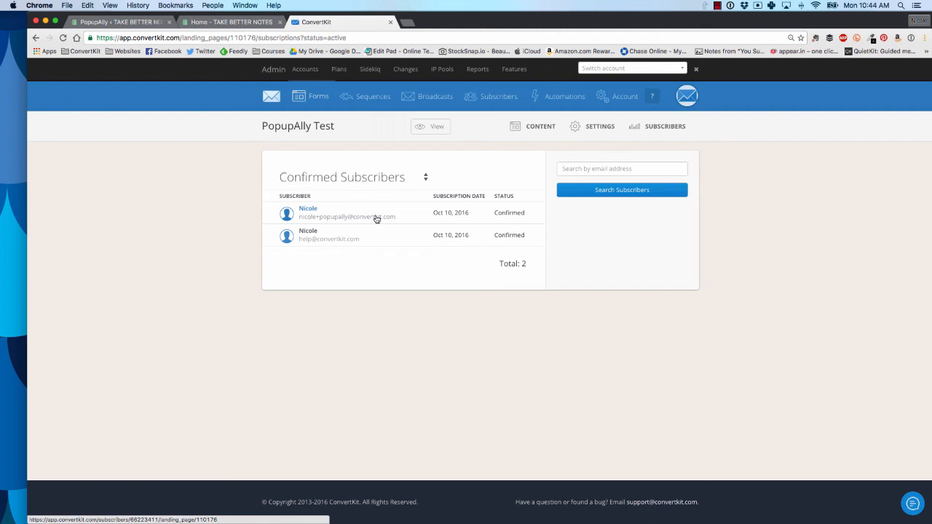
Return to the PopupAlly Test form's Content and show its Main settings page
left_click(540, 125)
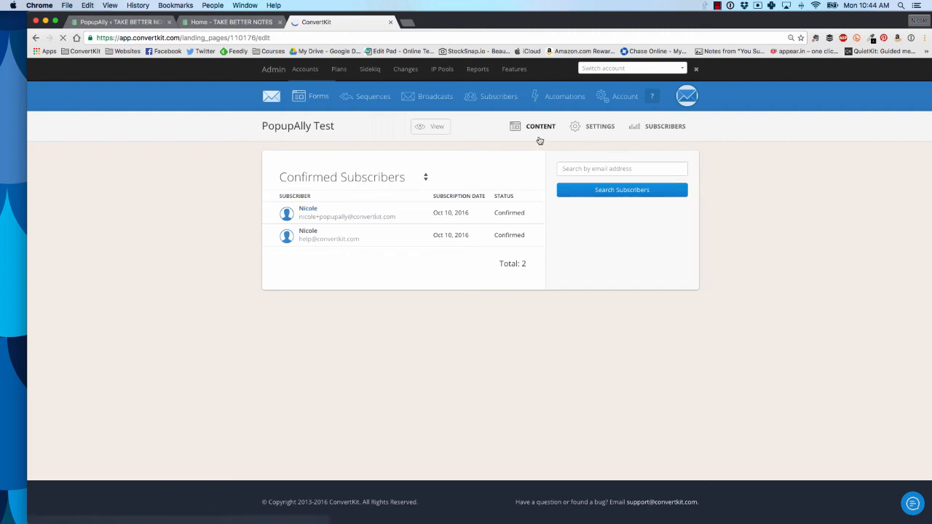
left_click(553, 125)
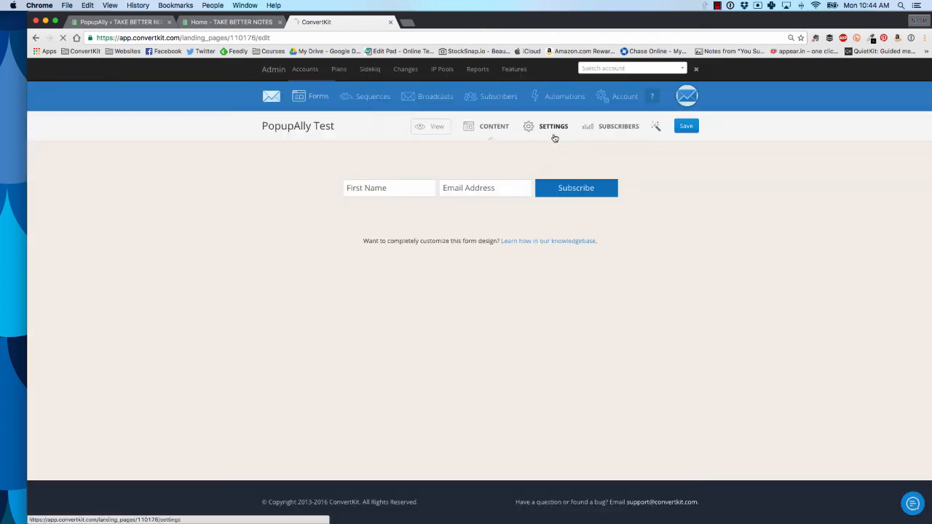
left_click(553, 125)
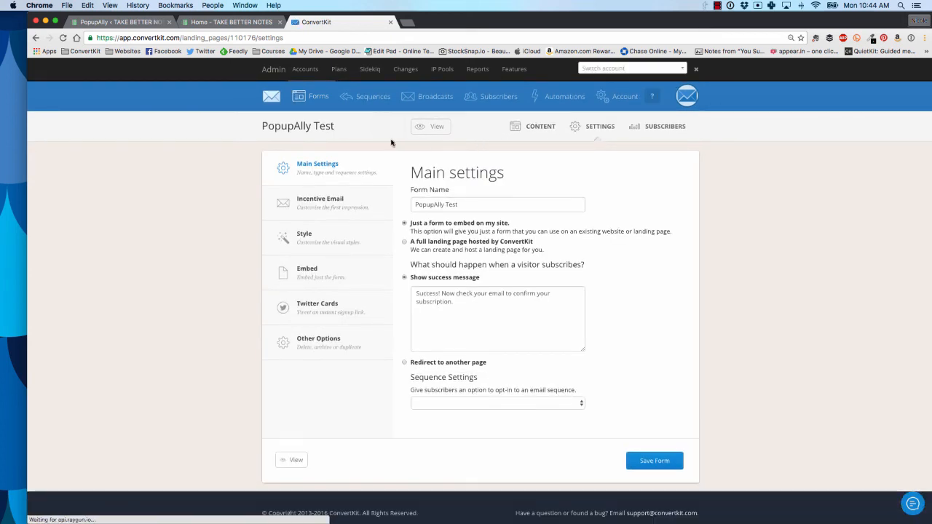